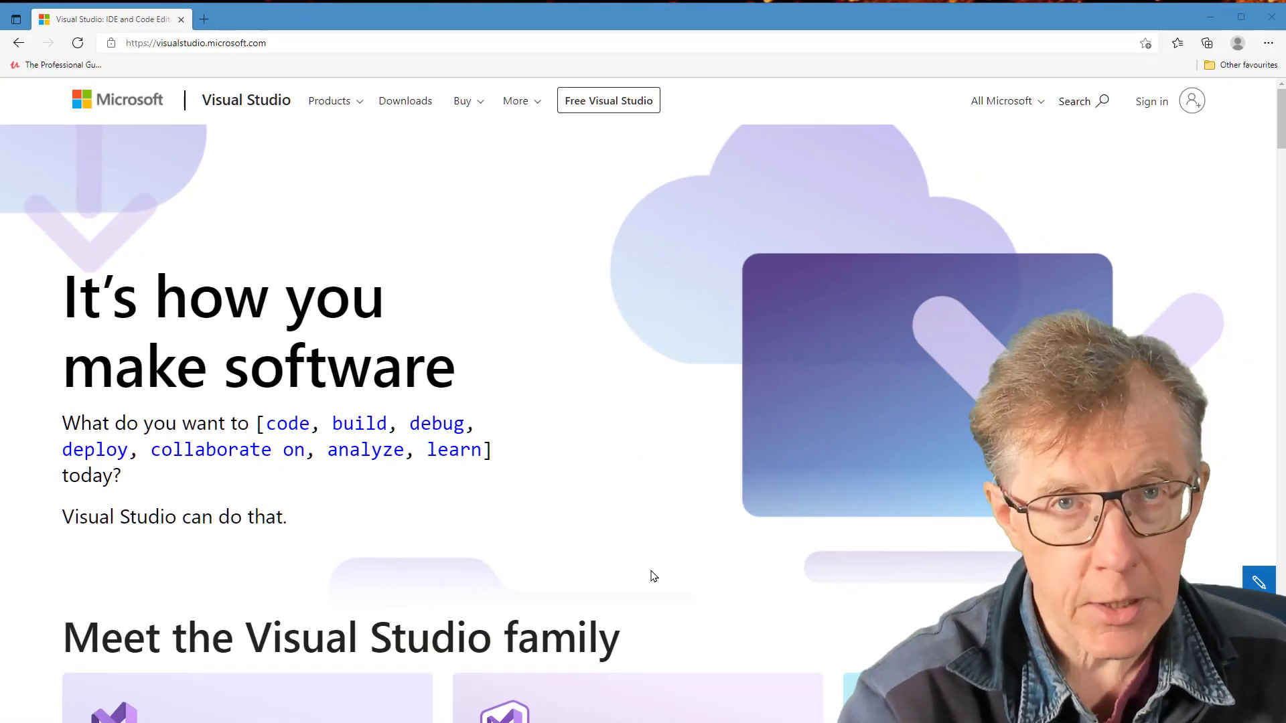
Navigate from the Visual Studio home page to the free developer offers page listing Community.
scroll(down, 3)
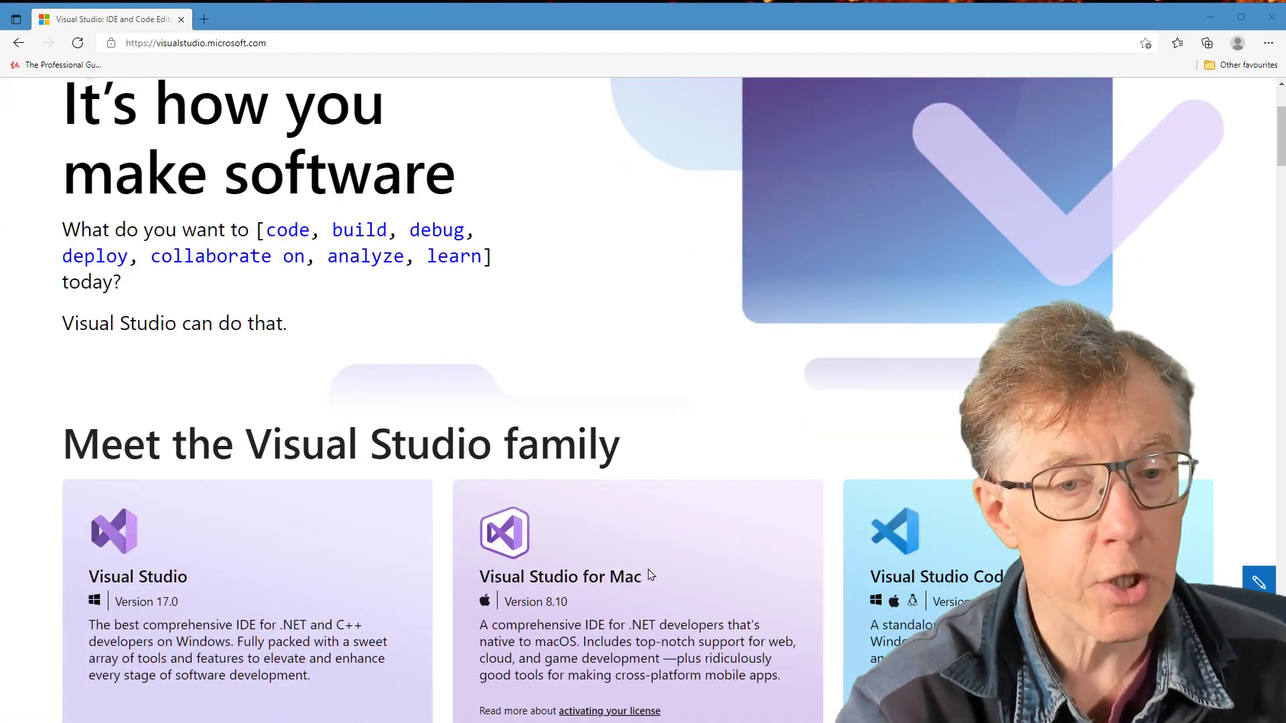
scroll(down, 3)
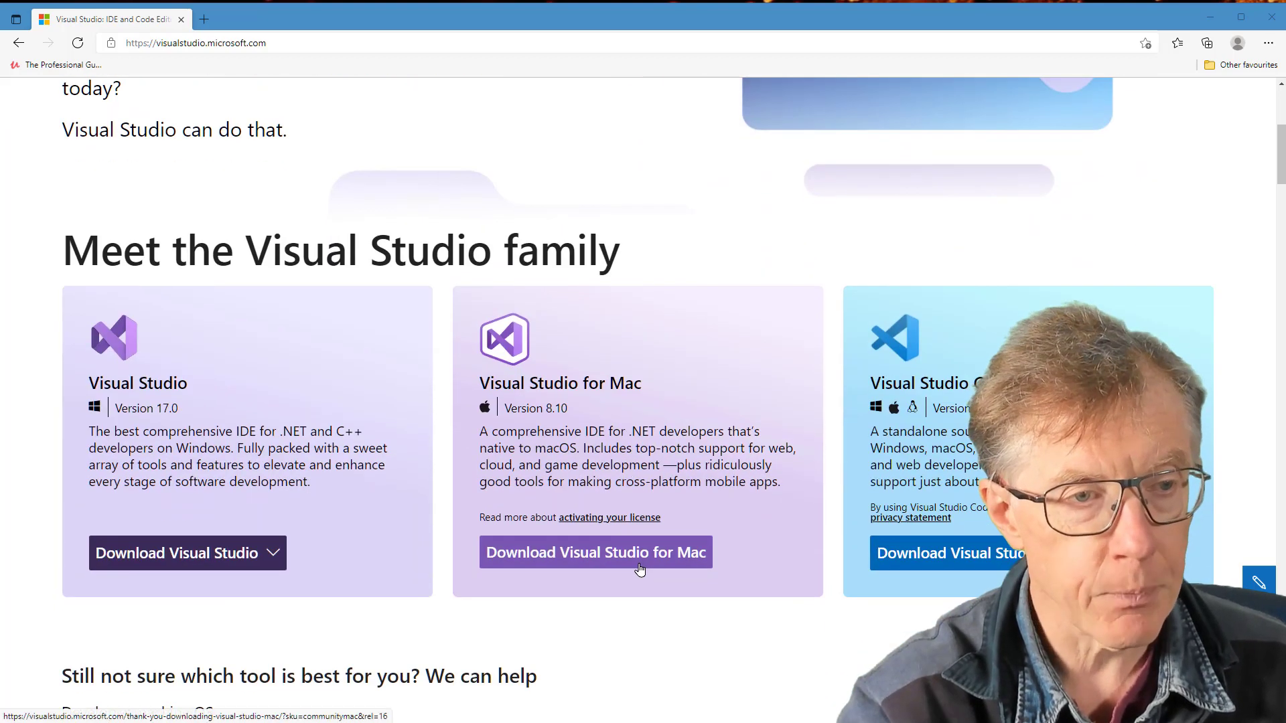
click(188, 553)
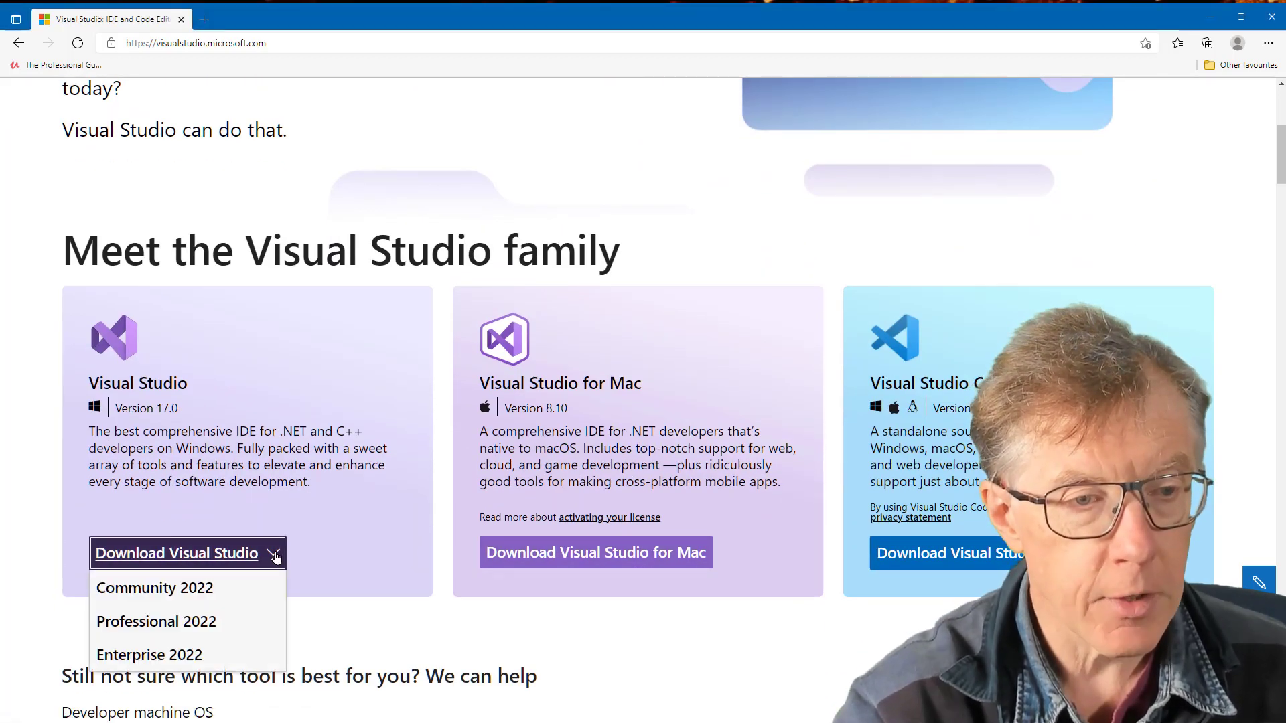
scroll(up, 3)
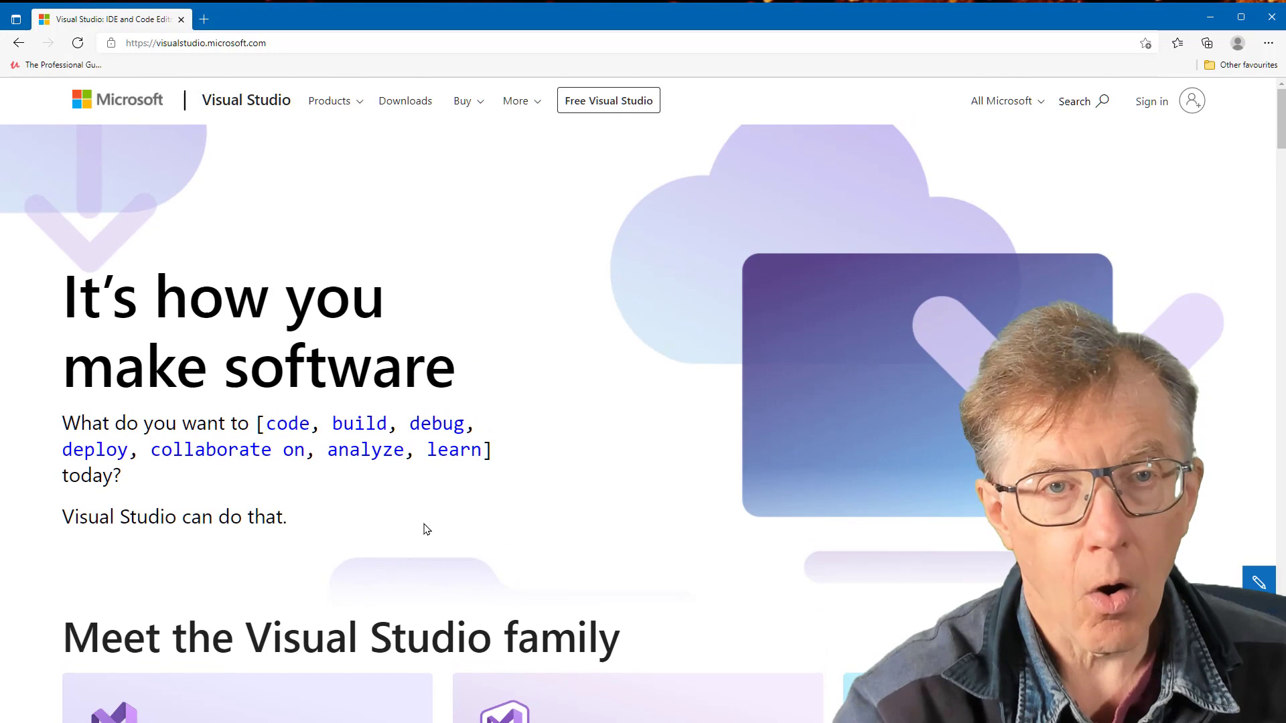
click(608, 101)
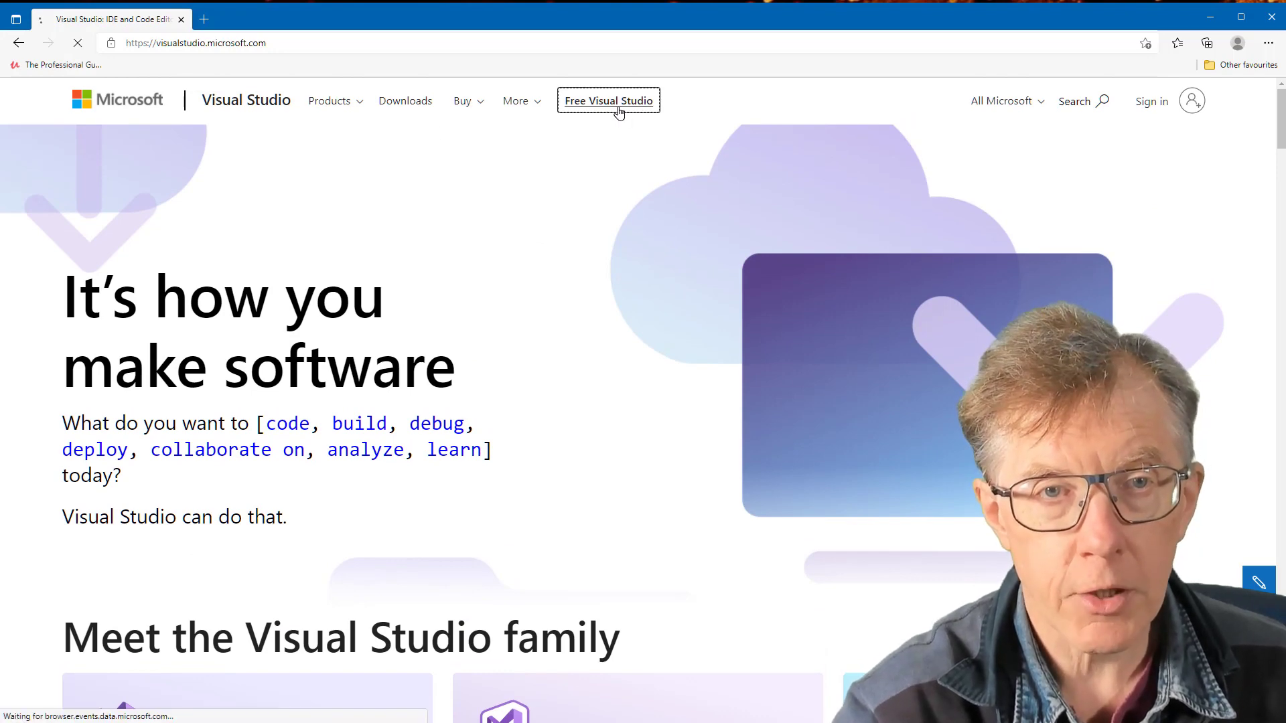
click(608, 100)
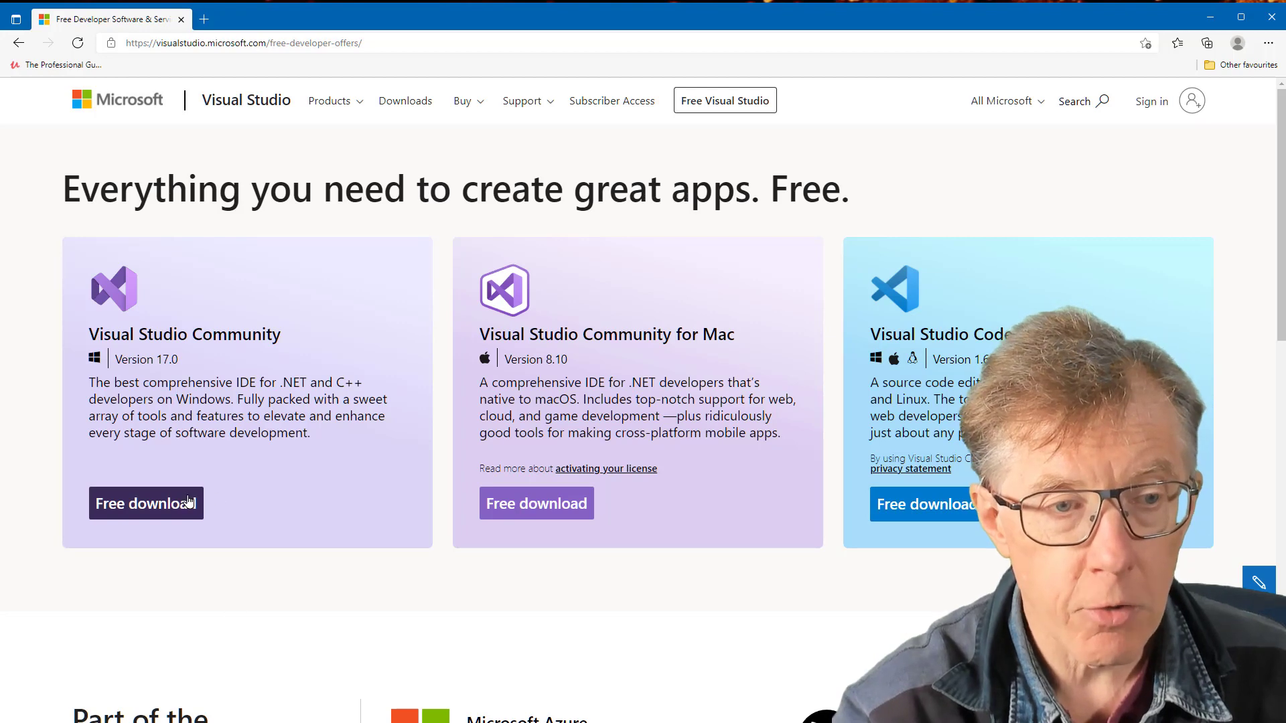
mouse_move(363, 493)
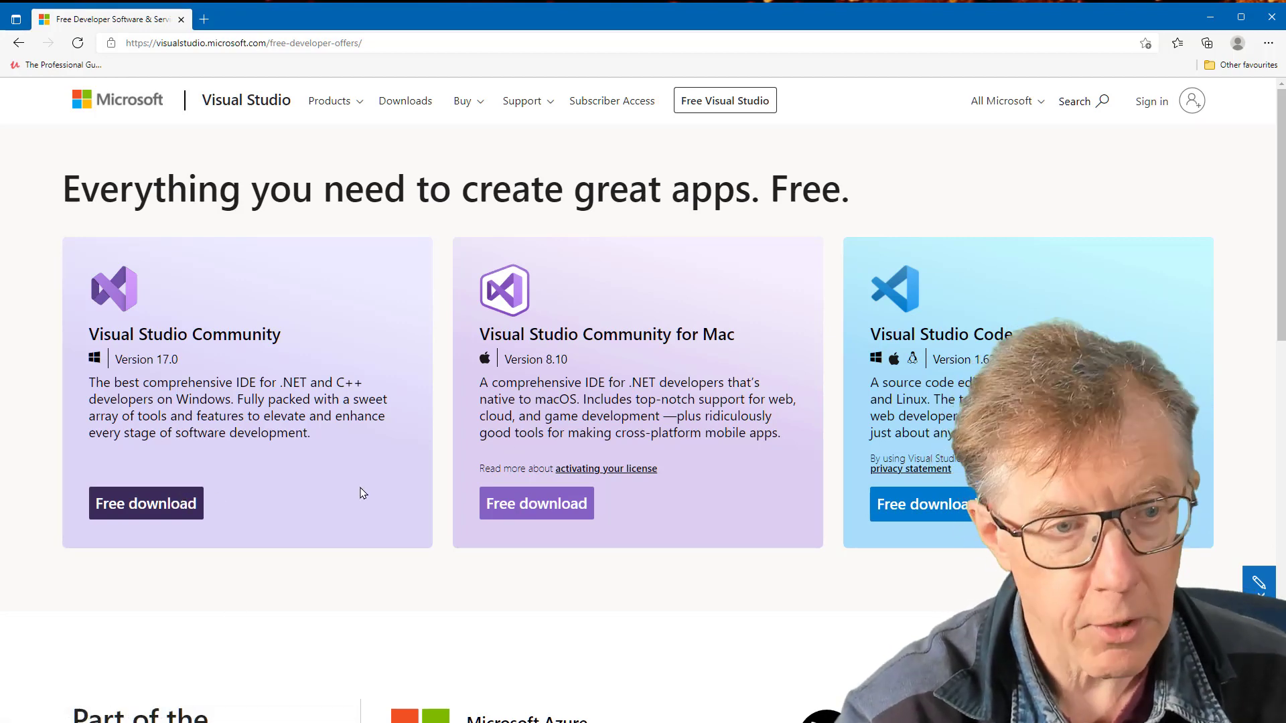
mouse_move(146, 503)
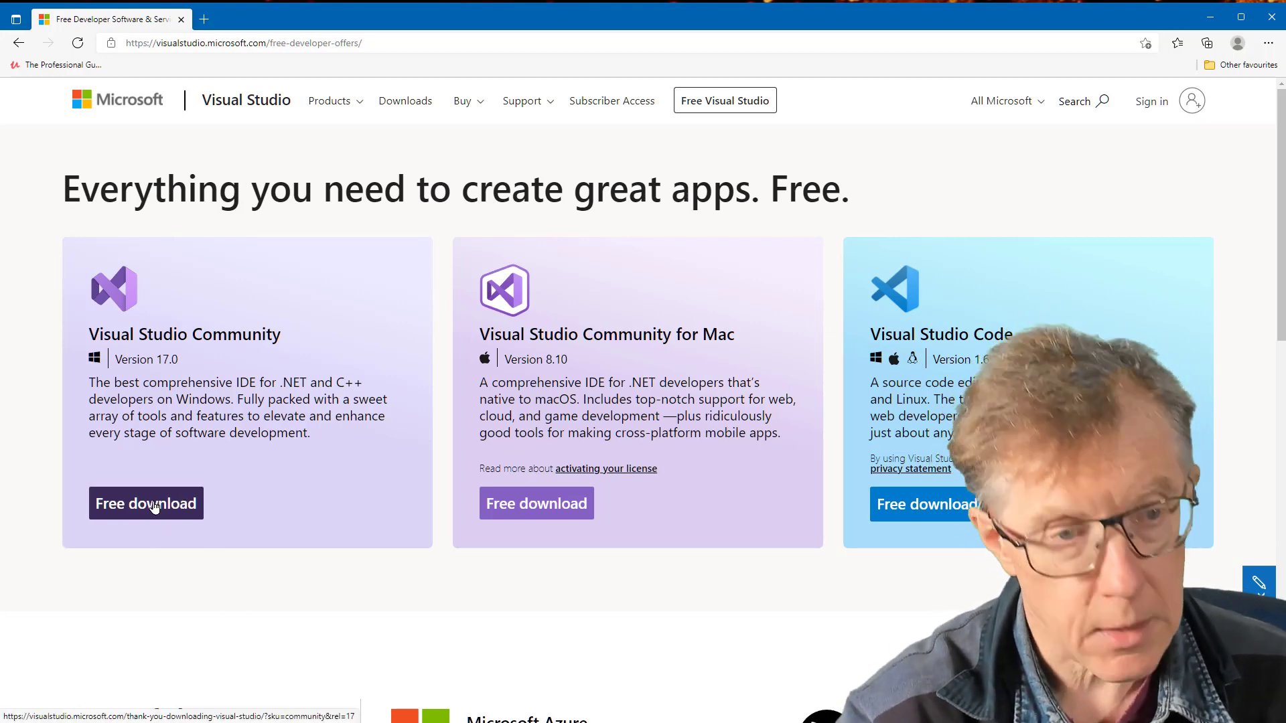
Download the Community edition installer, run vs_community.exe and allow it through UAC.
click(144, 502)
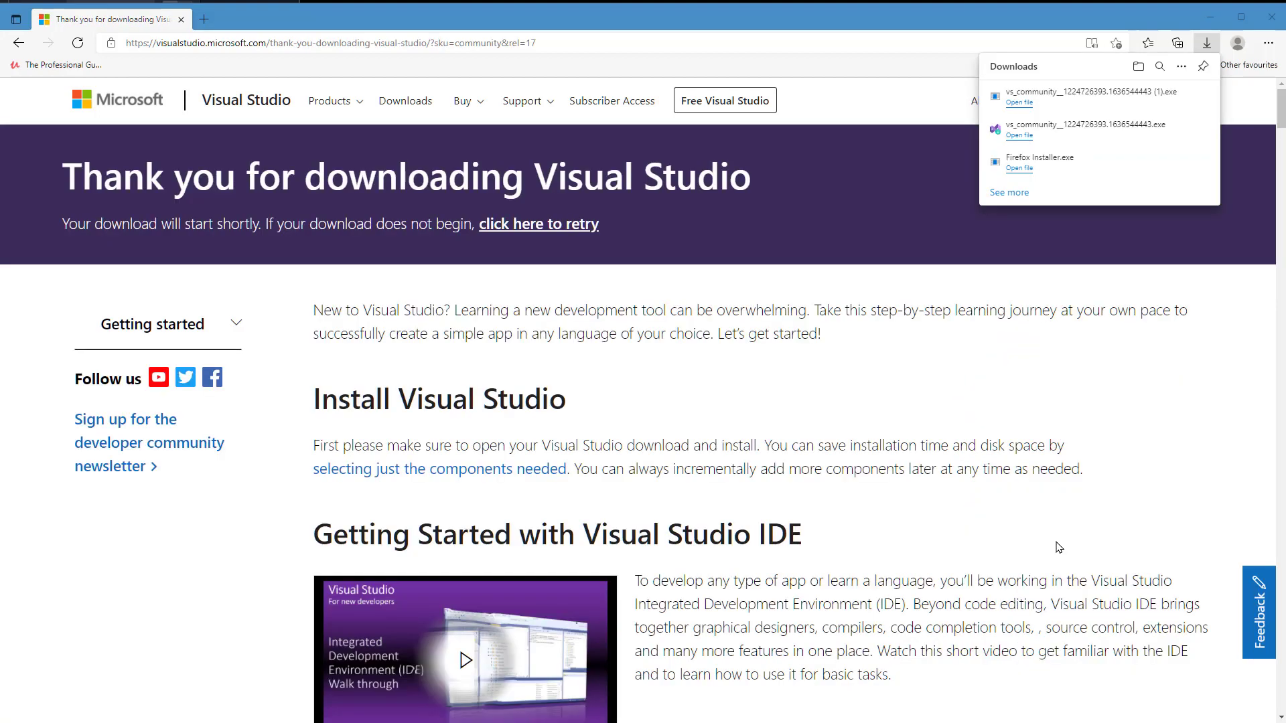
mouse_move(1082, 198)
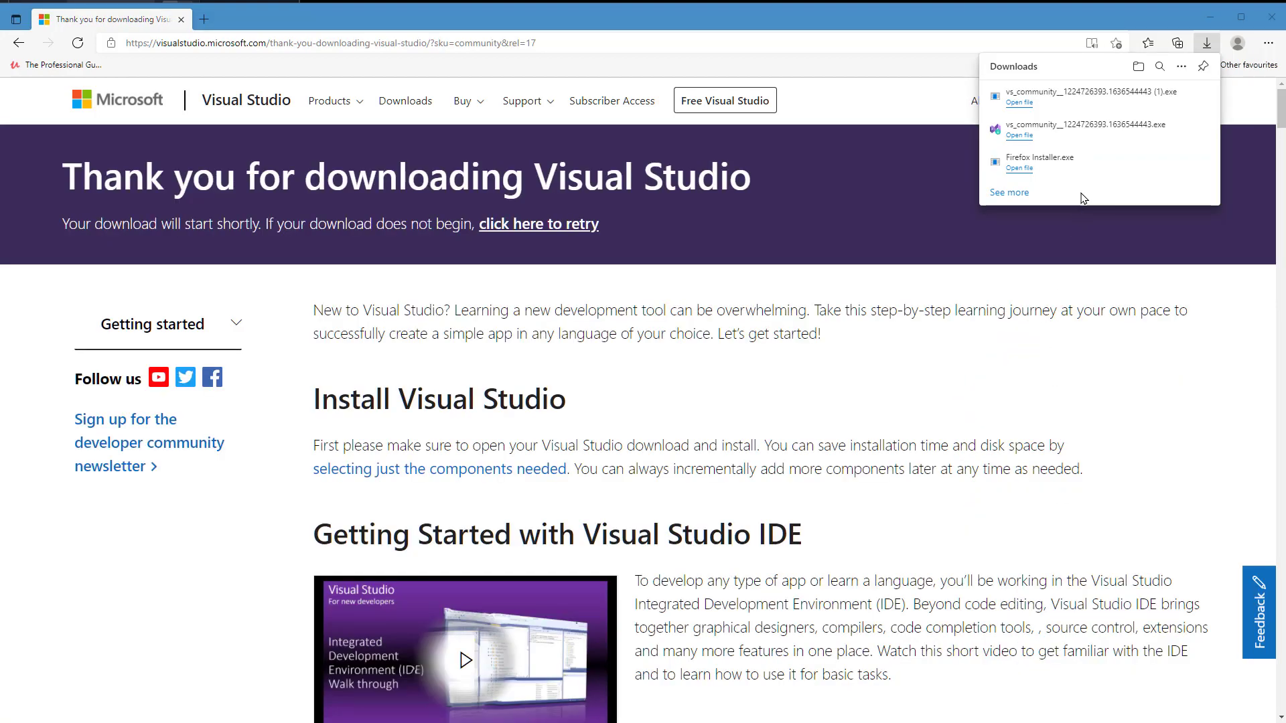
mouse_move(1028, 107)
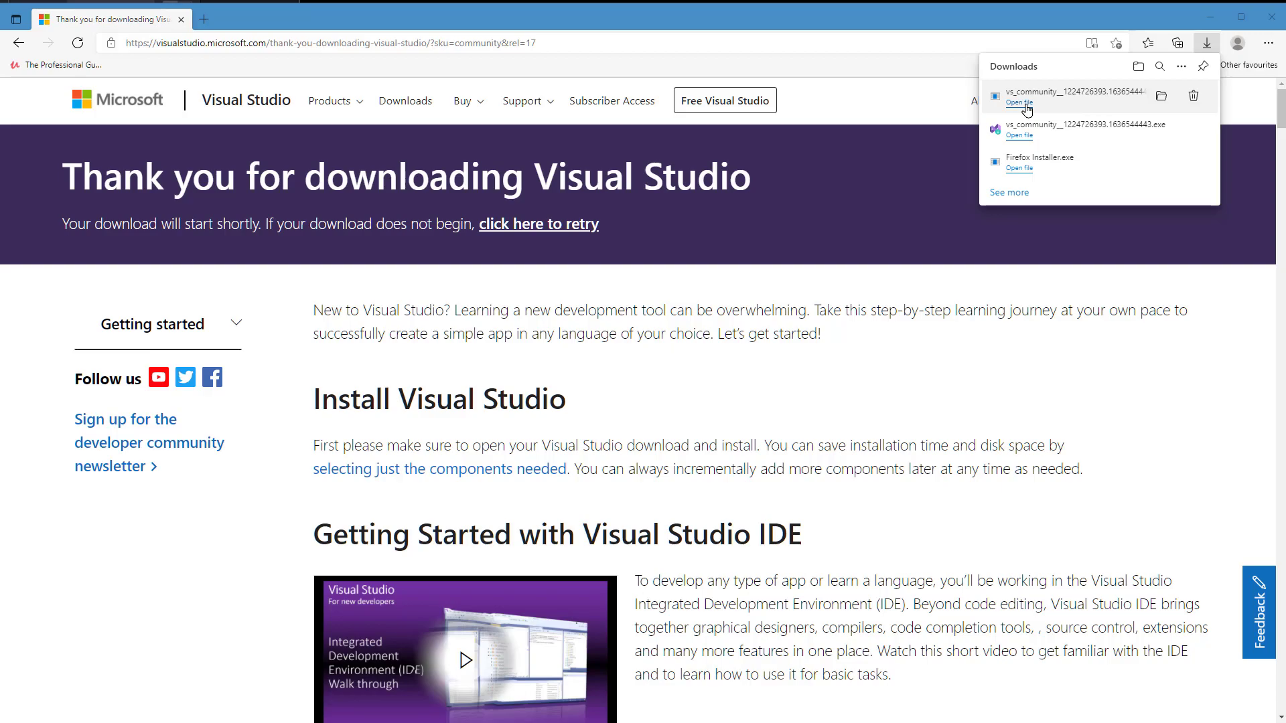
click(1018, 104)
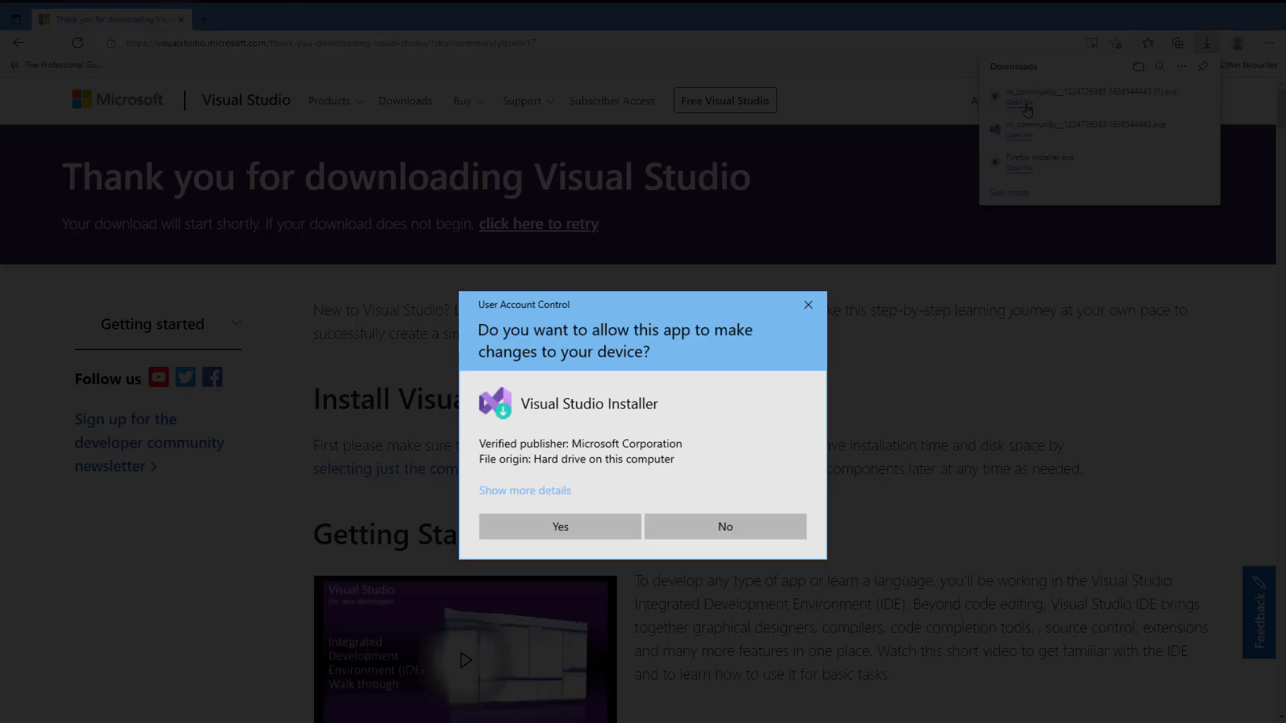
click(560, 527)
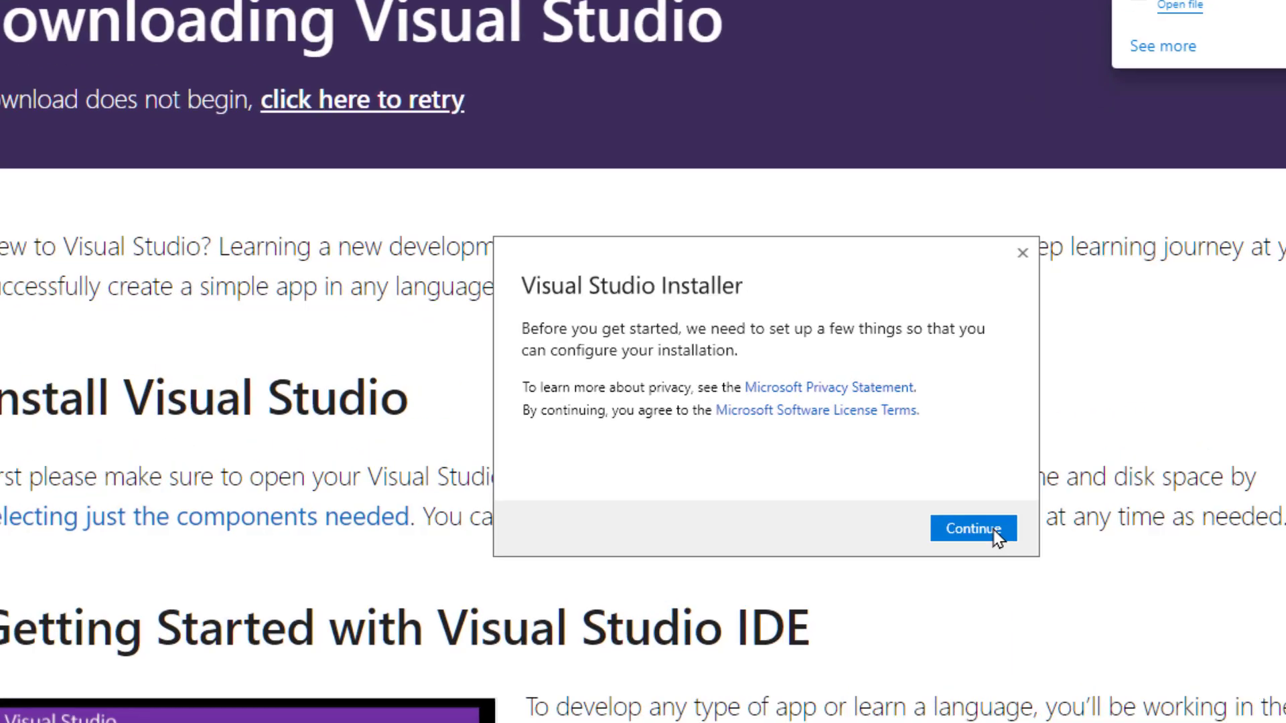
Accept the terms, select .NET desktop and Desktop development with C++ workloads, and install.
click(972, 529)
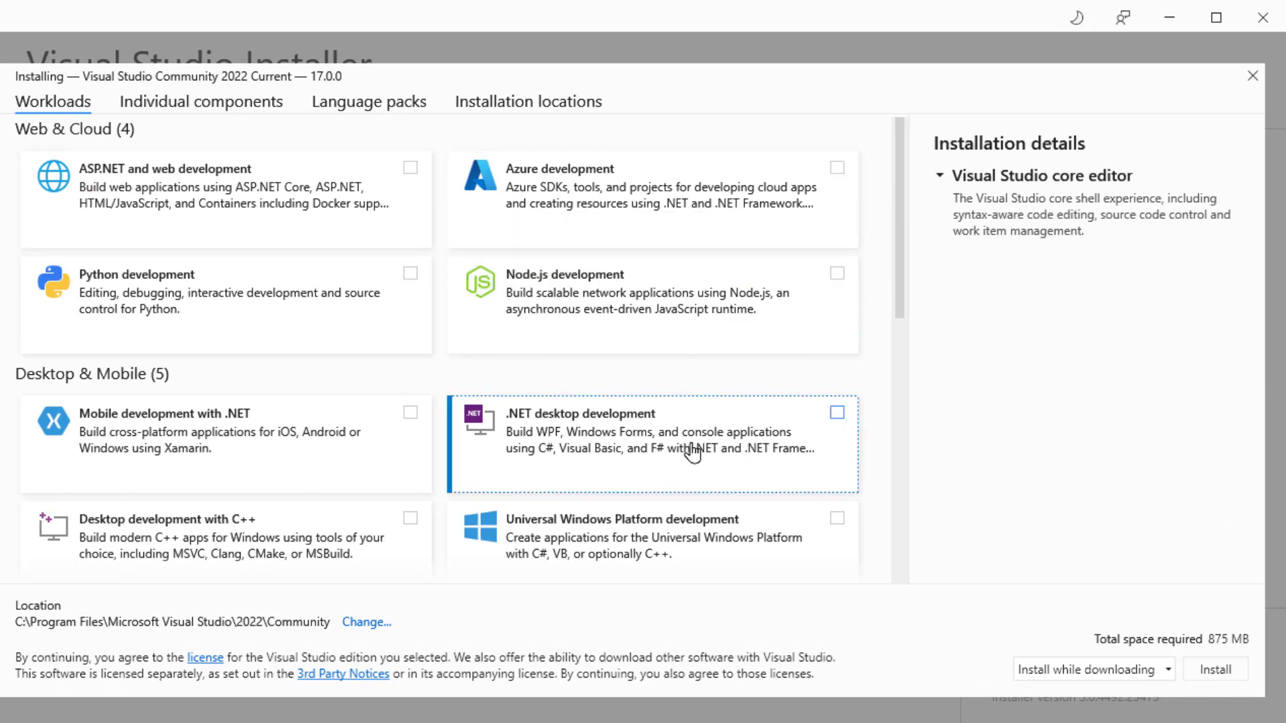
mouse_move(835, 426)
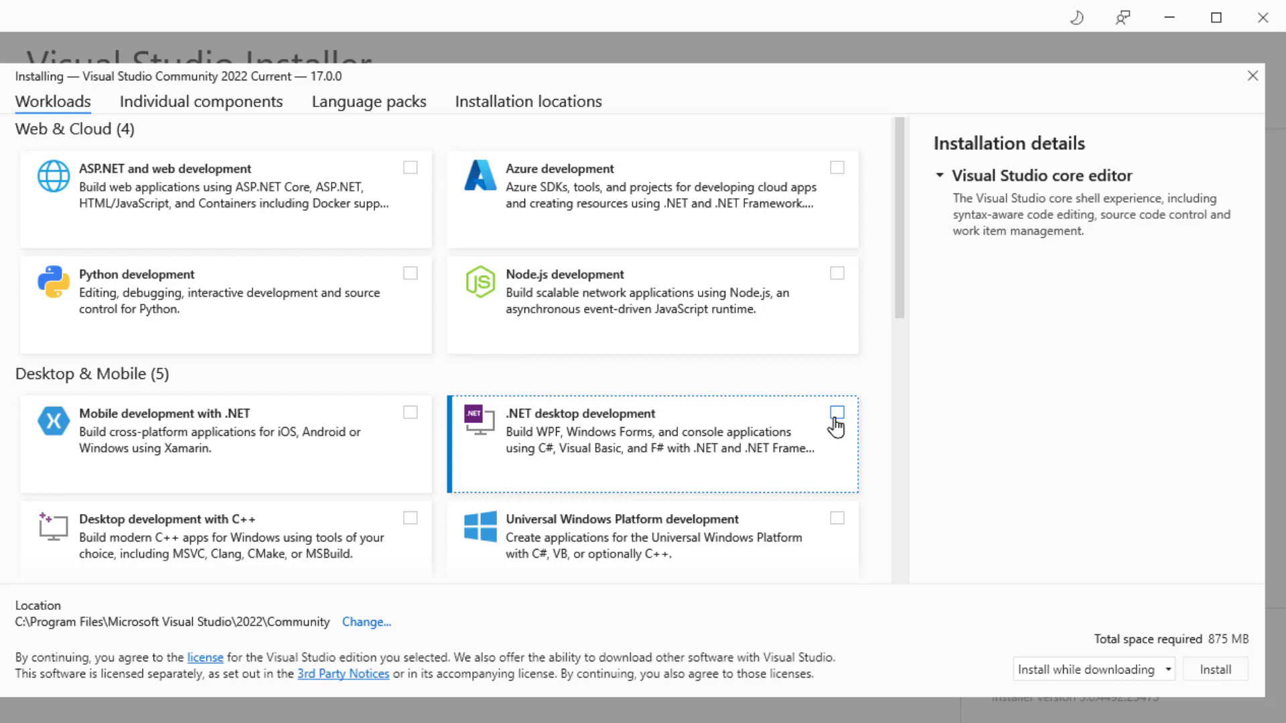
click(838, 412)
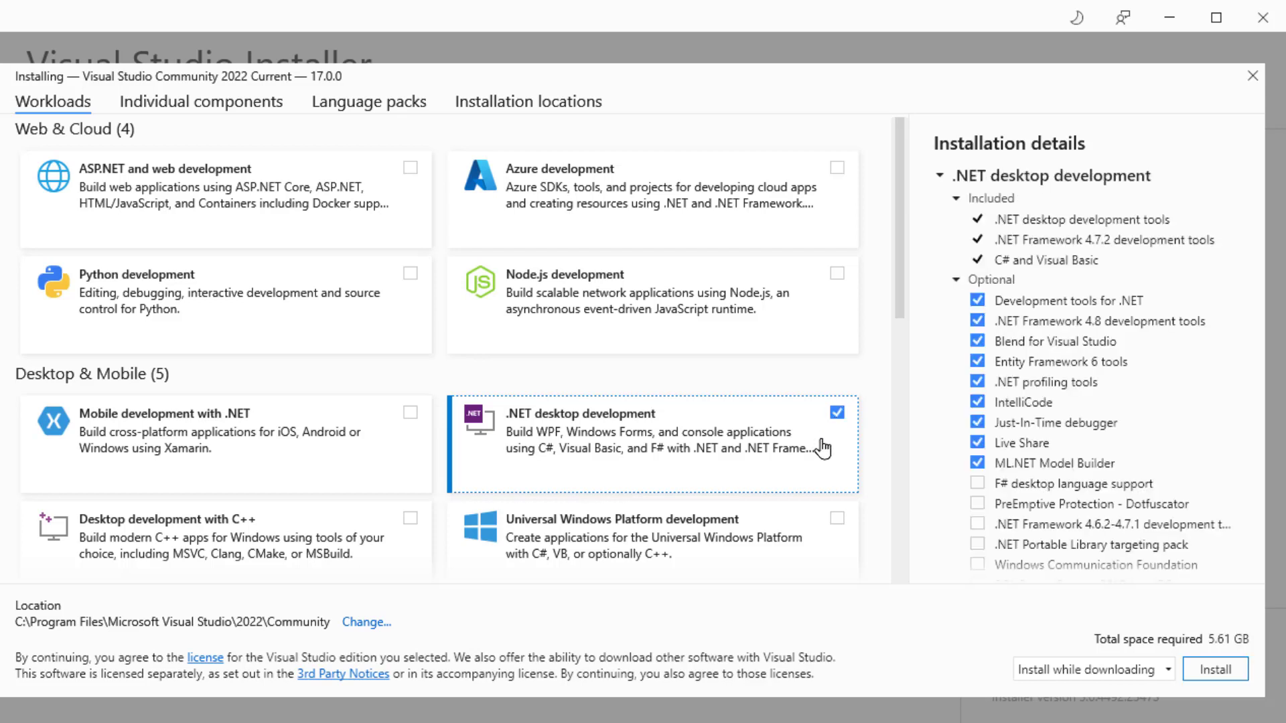
mouse_move(799, 450)
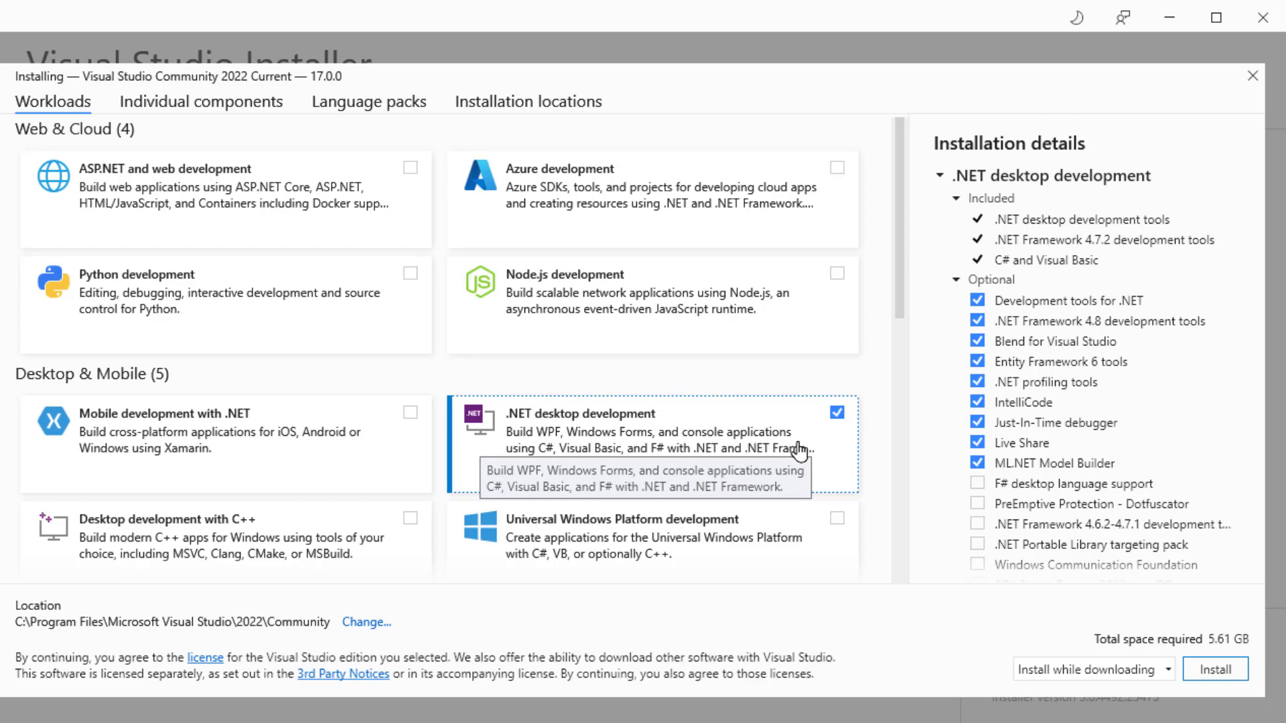
mouse_move(799, 454)
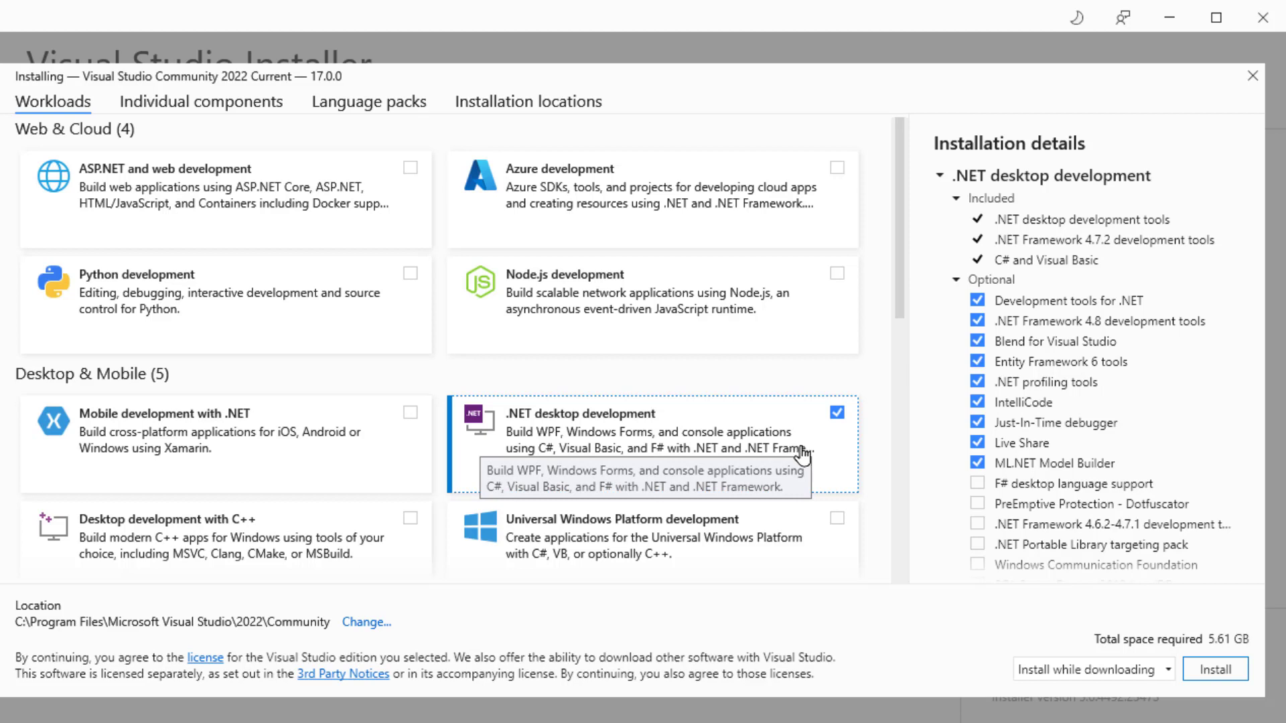
mouse_move(804, 445)
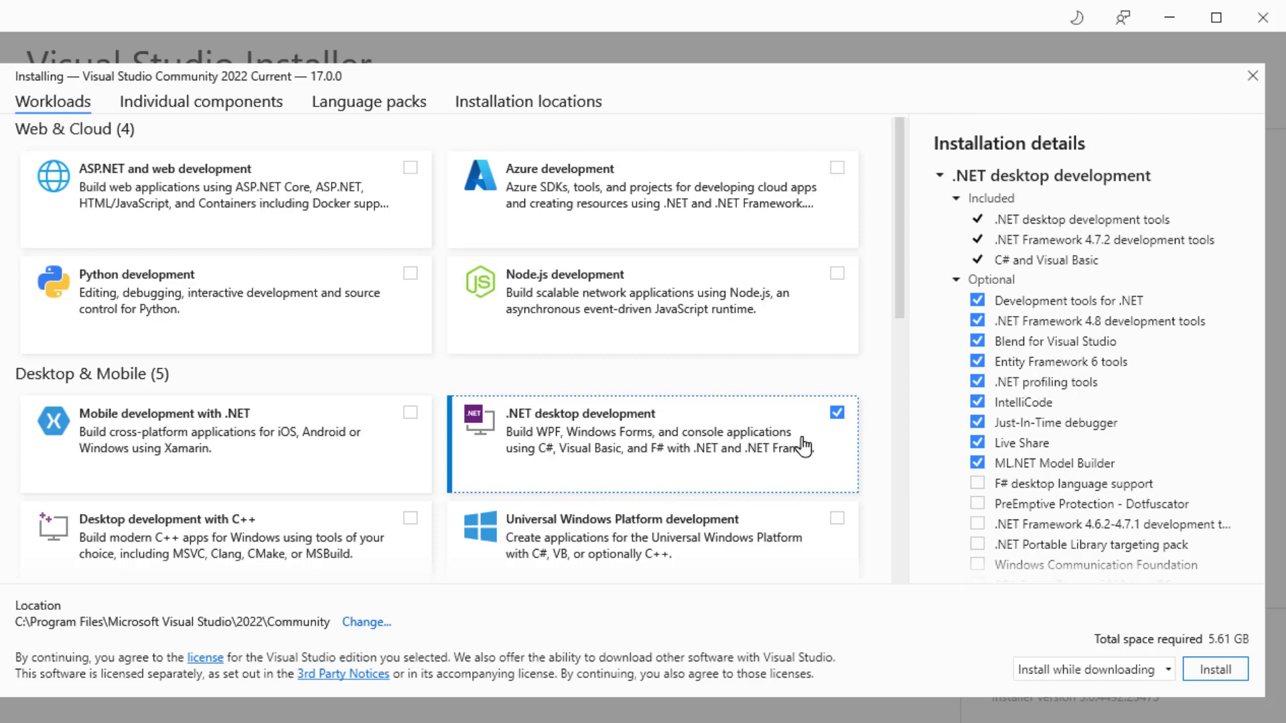
mouse_move(410, 532)
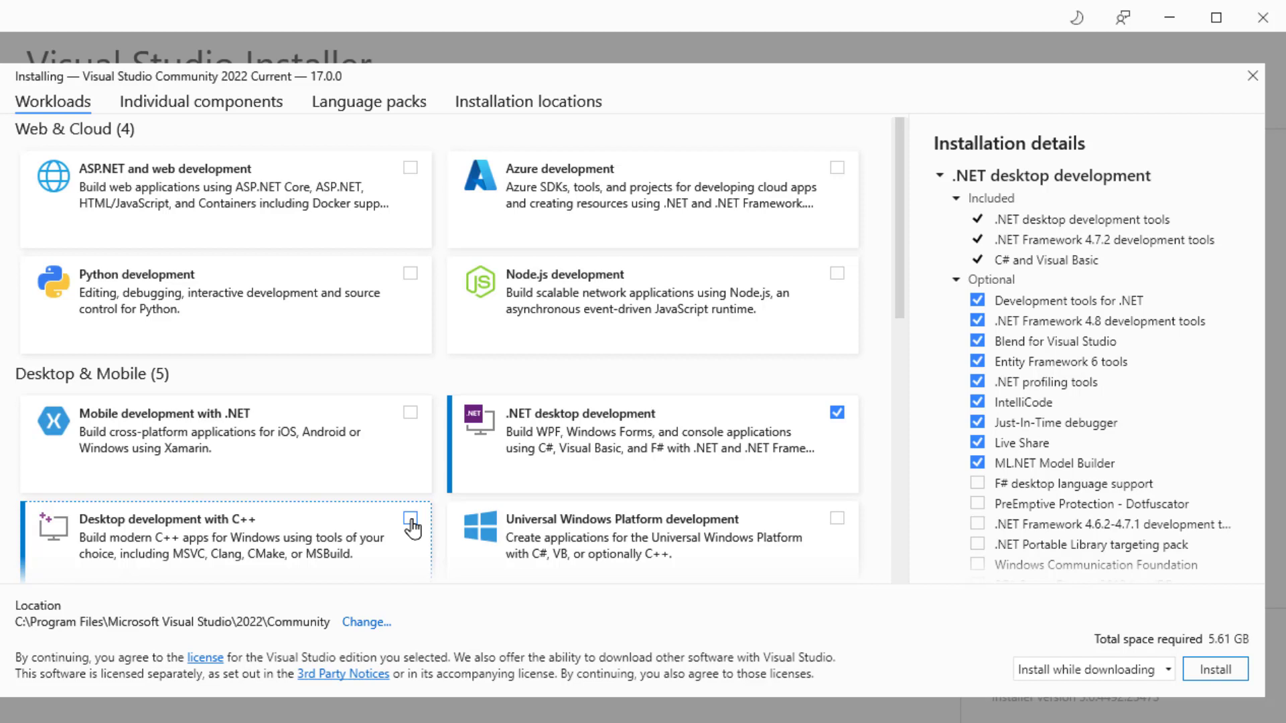
click(410, 517)
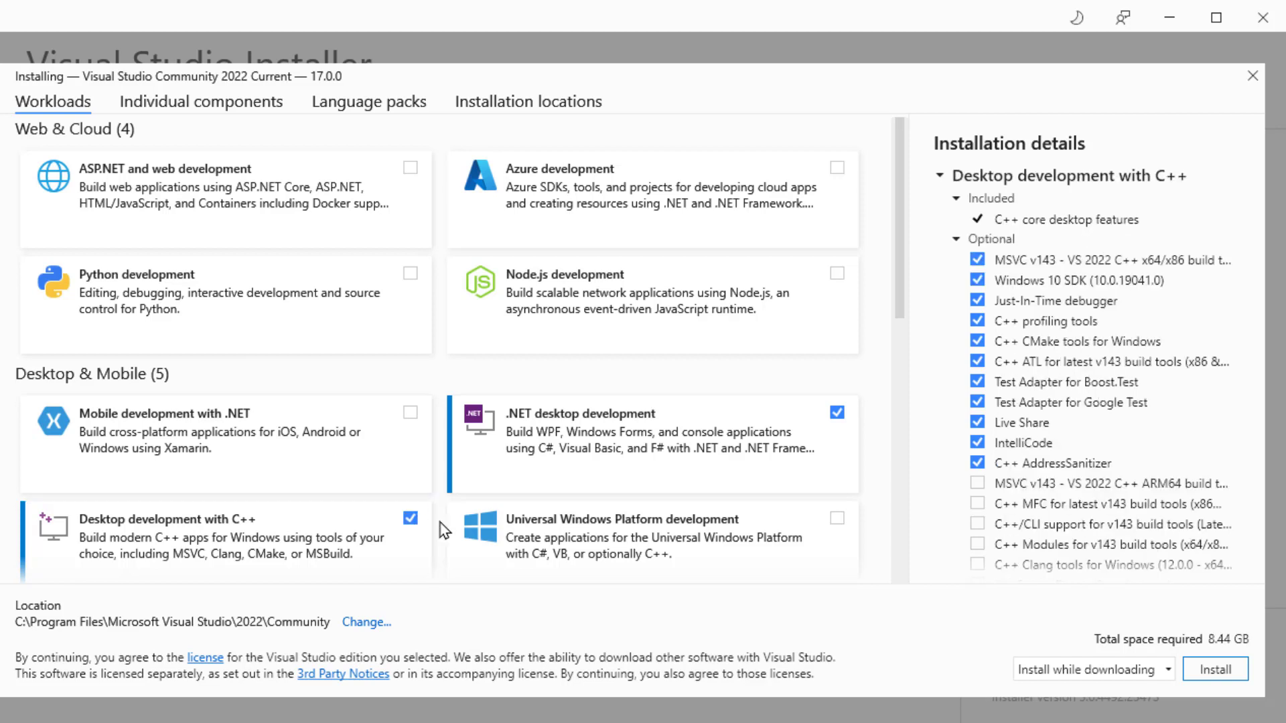
mouse_move(1173, 665)
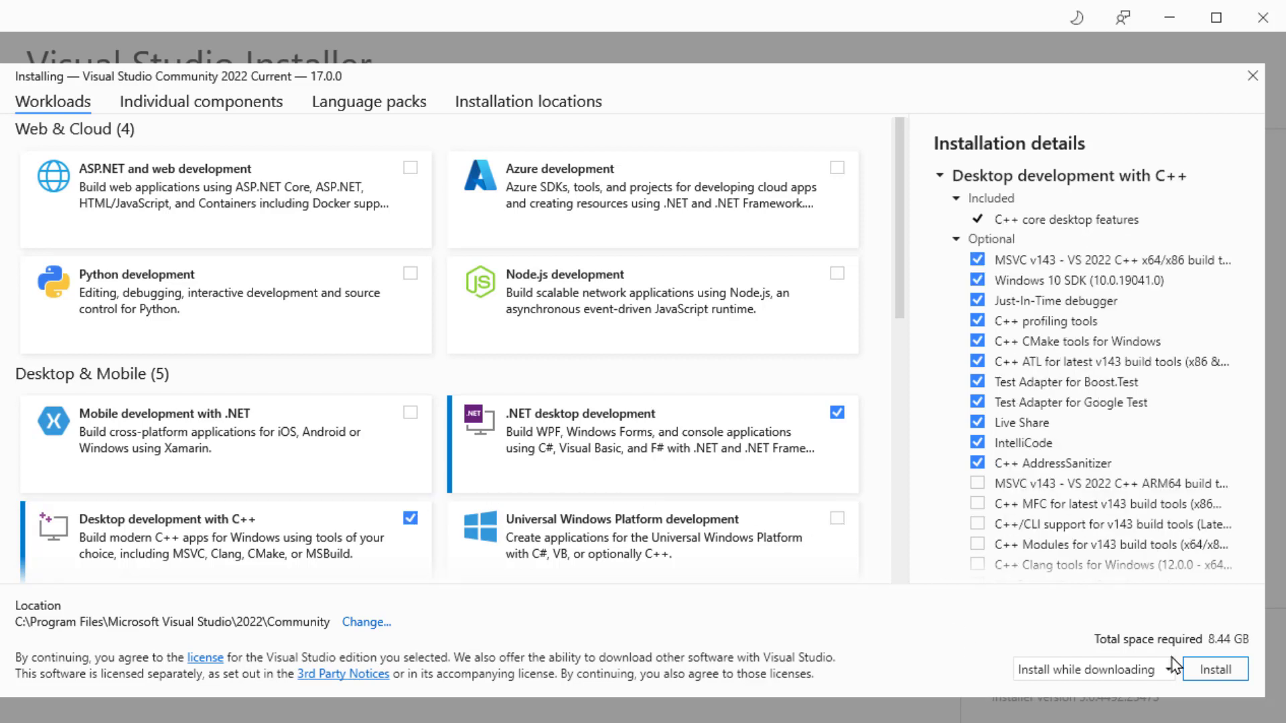
mouse_move(1215, 668)
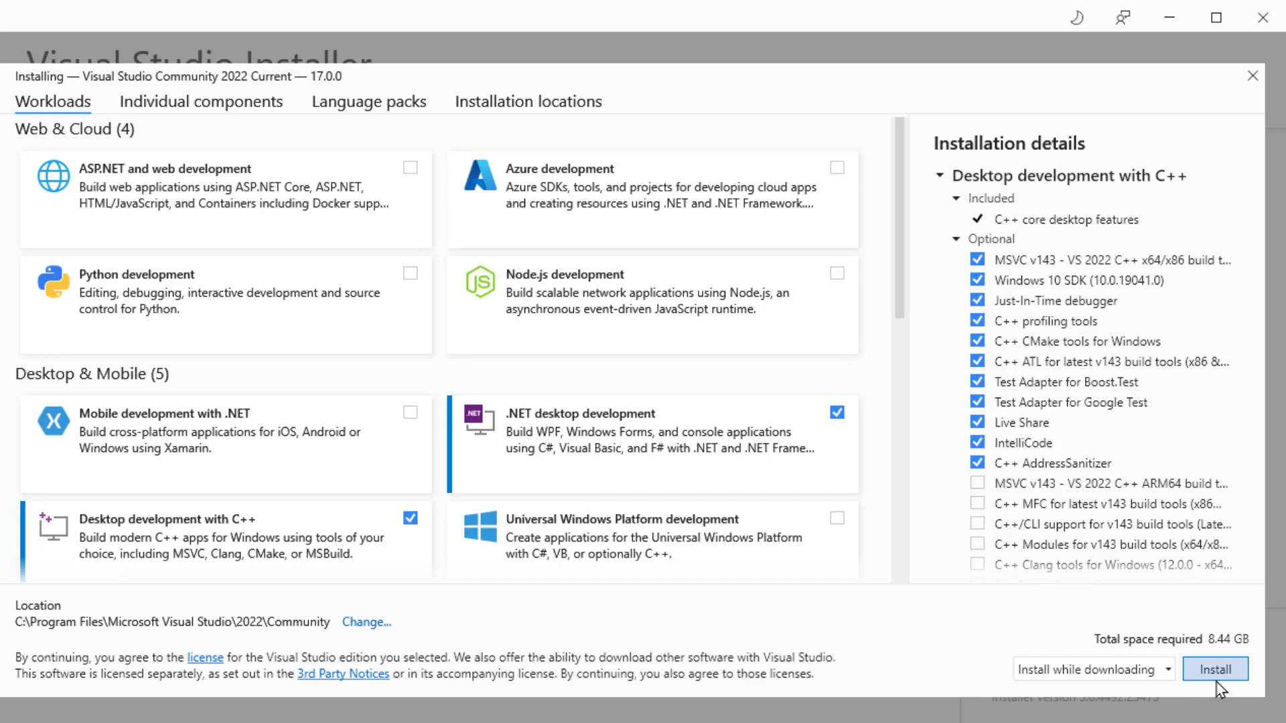
mouse_move(1234, 695)
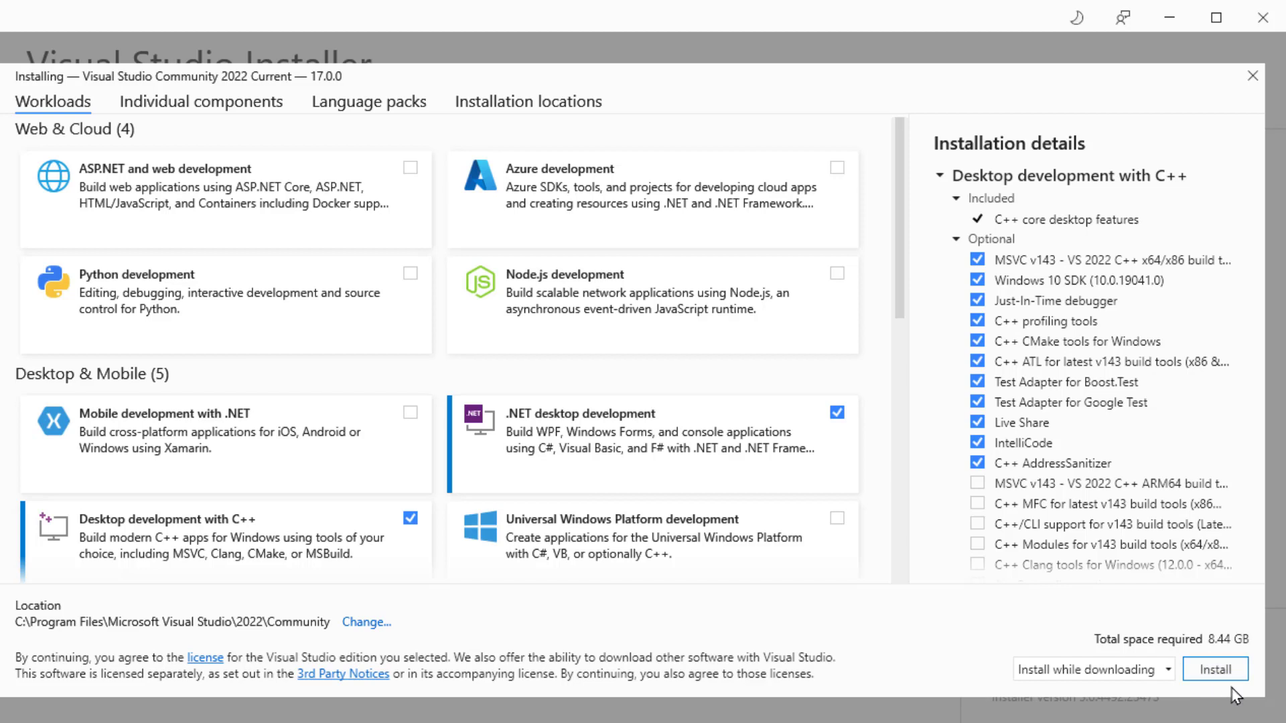
mouse_move(734, 483)
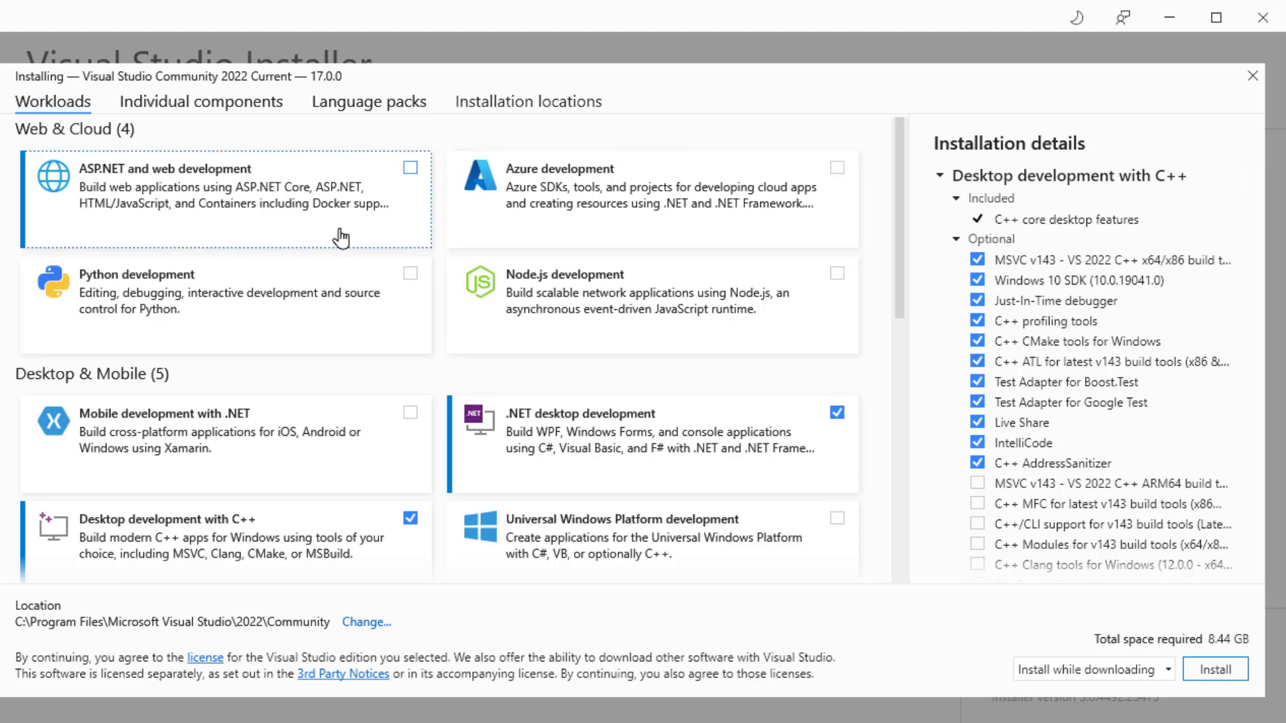
mouse_move(1215, 669)
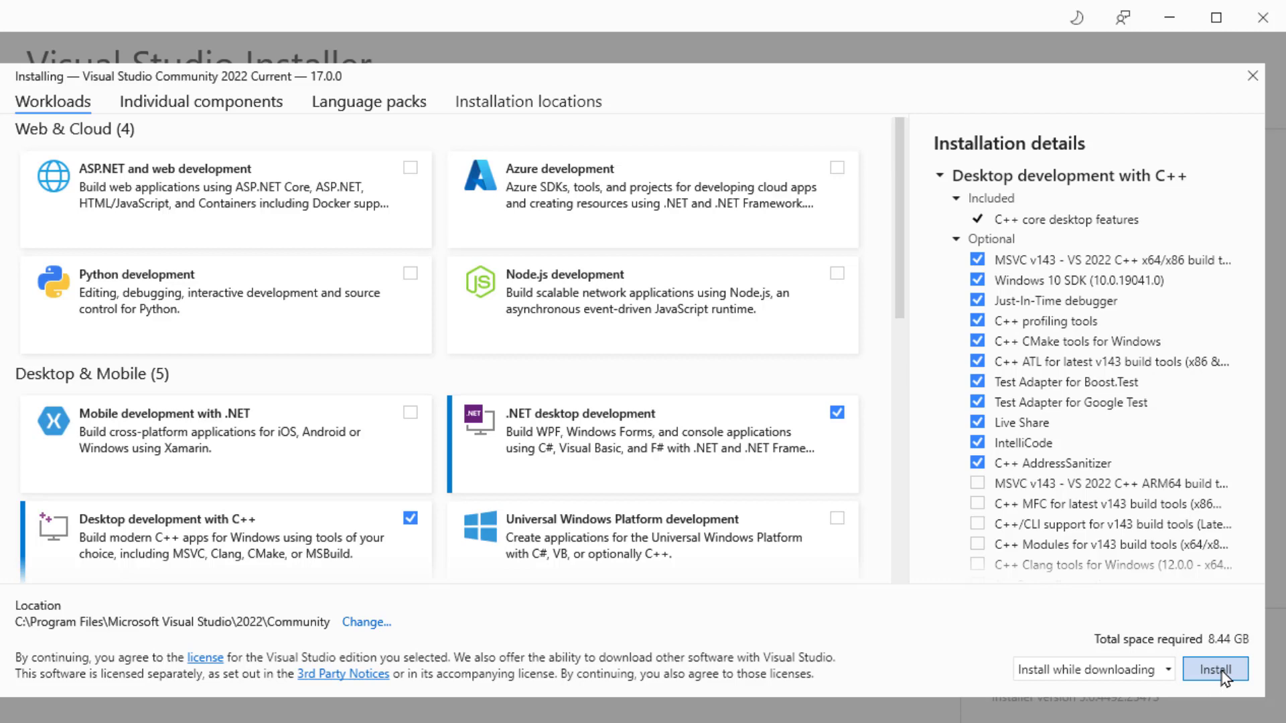
click(1215, 668)
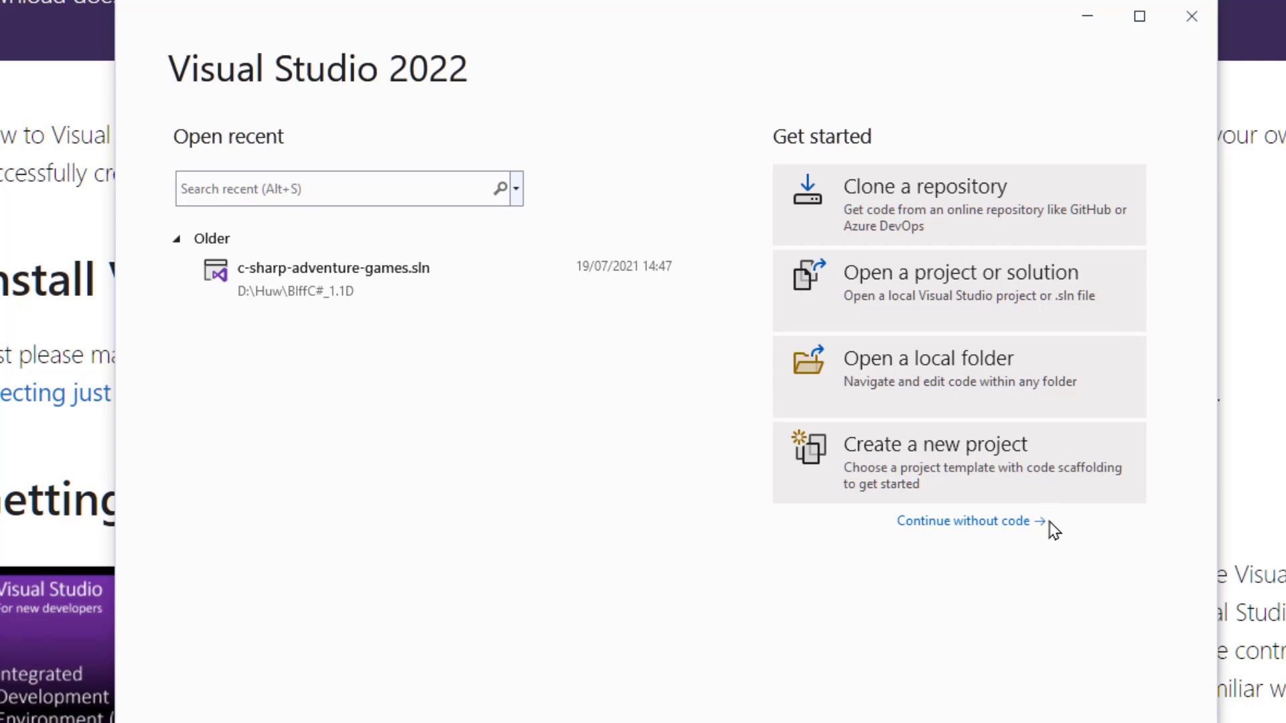
Create a new project, filter templates to C#, choose Console App and continue to configuration.
click(935, 444)
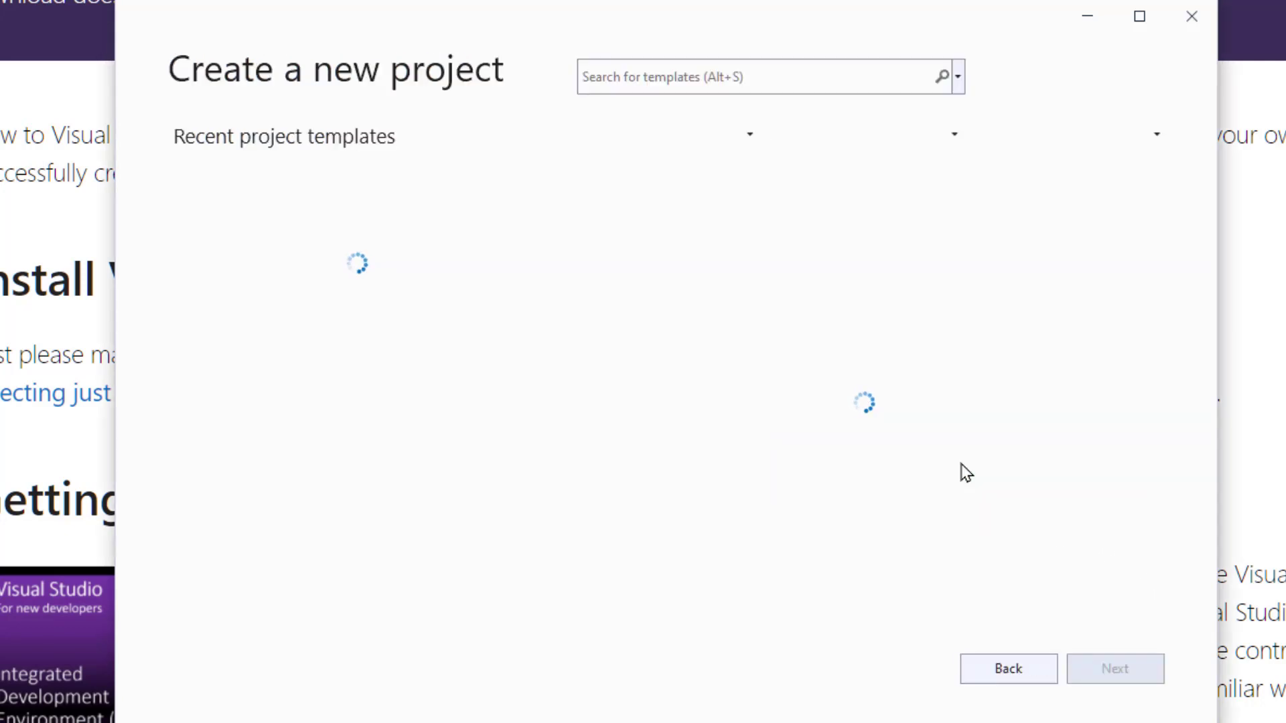
mouse_move(949, 472)
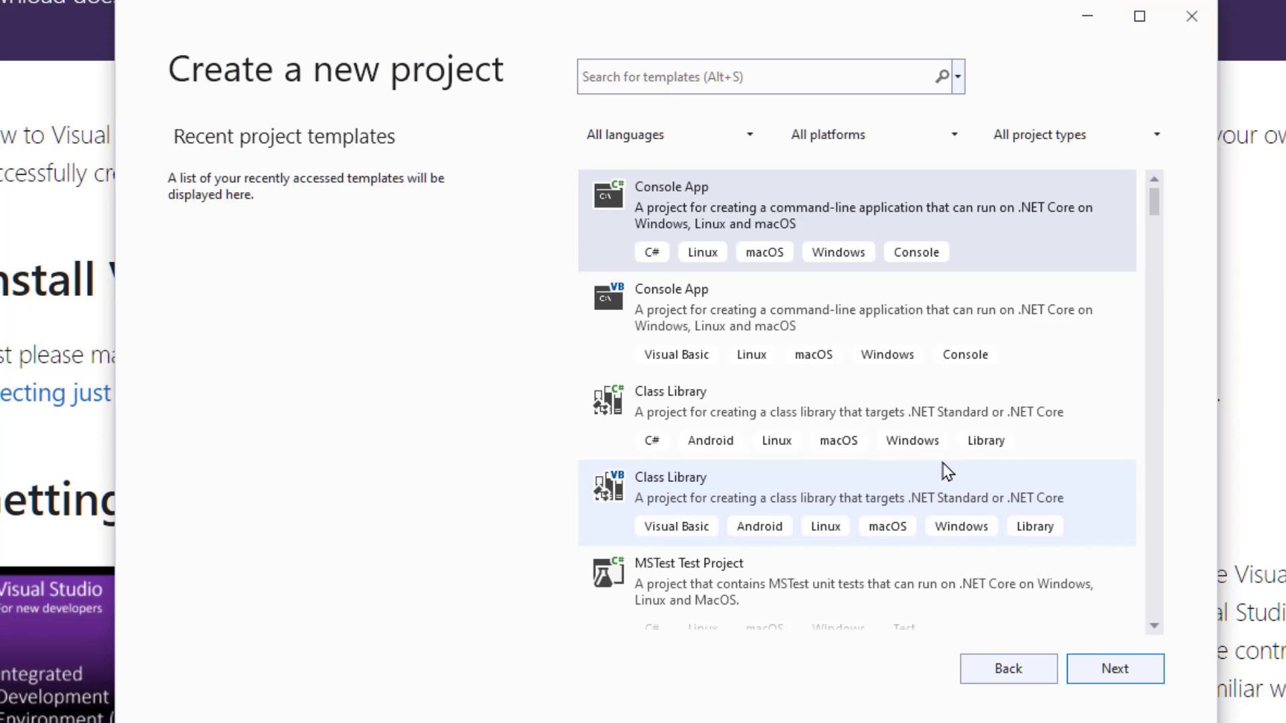
mouse_move(749, 139)
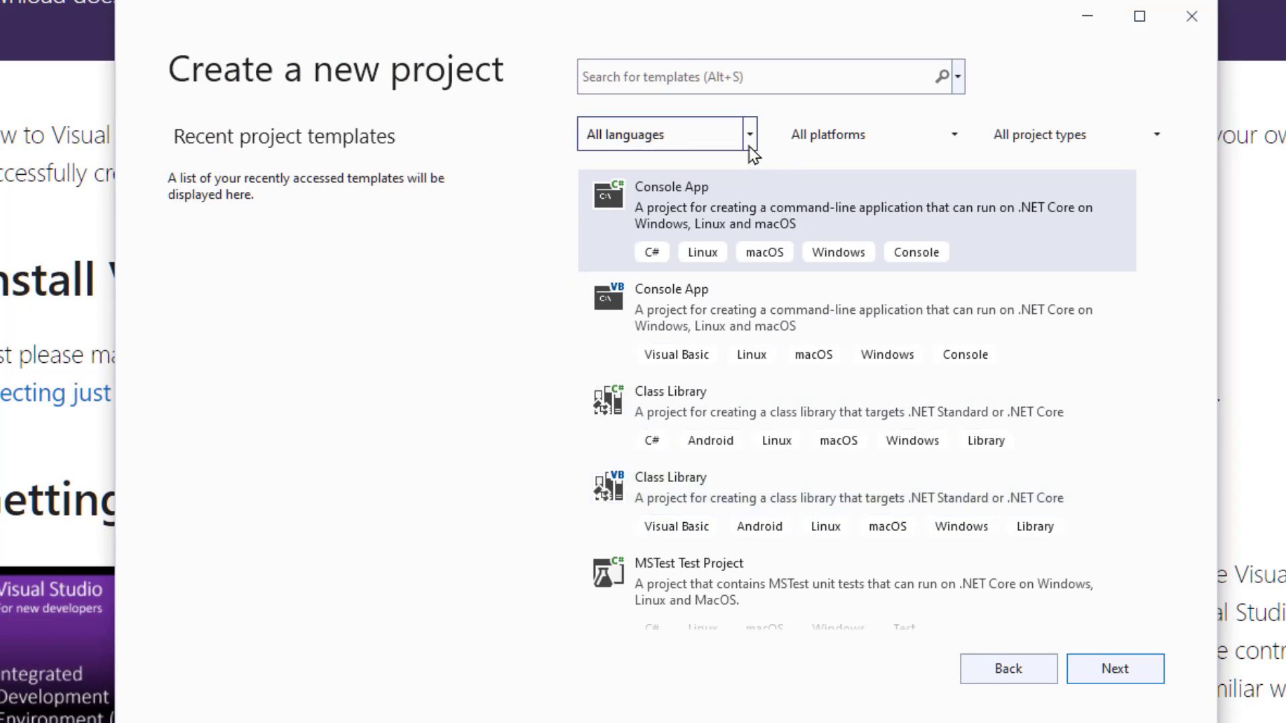
click(747, 133)
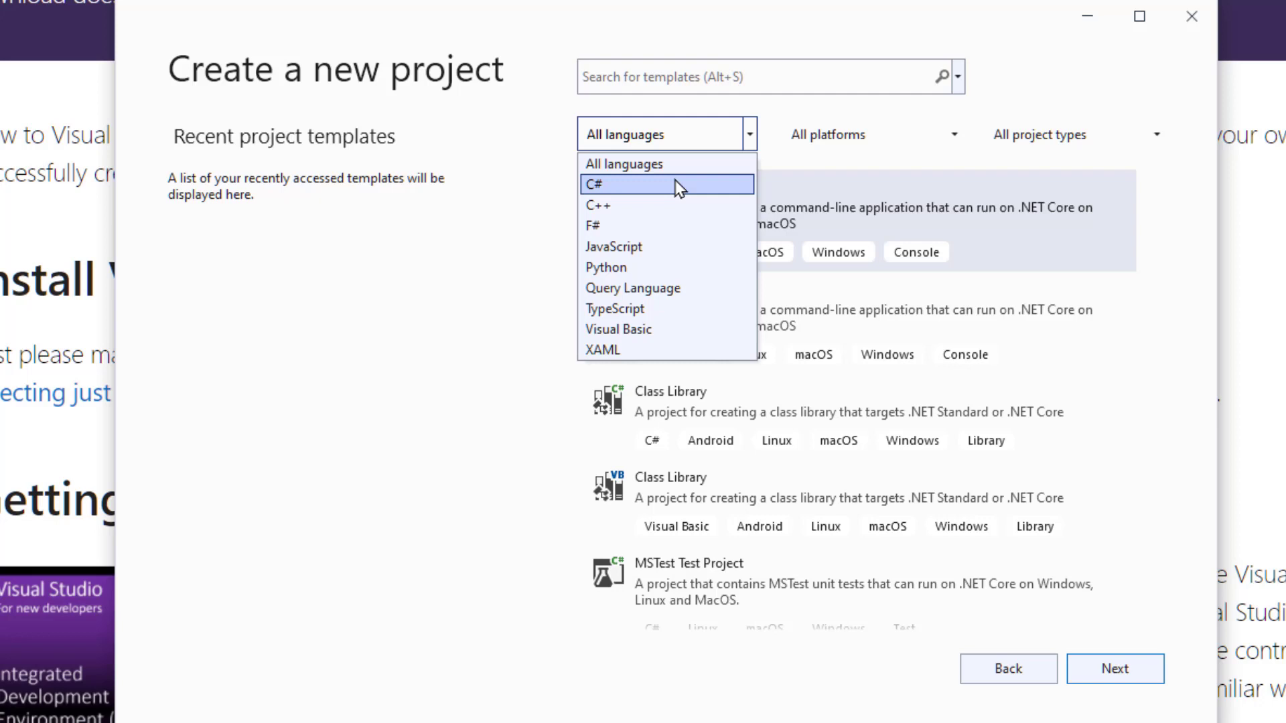
click(665, 184)
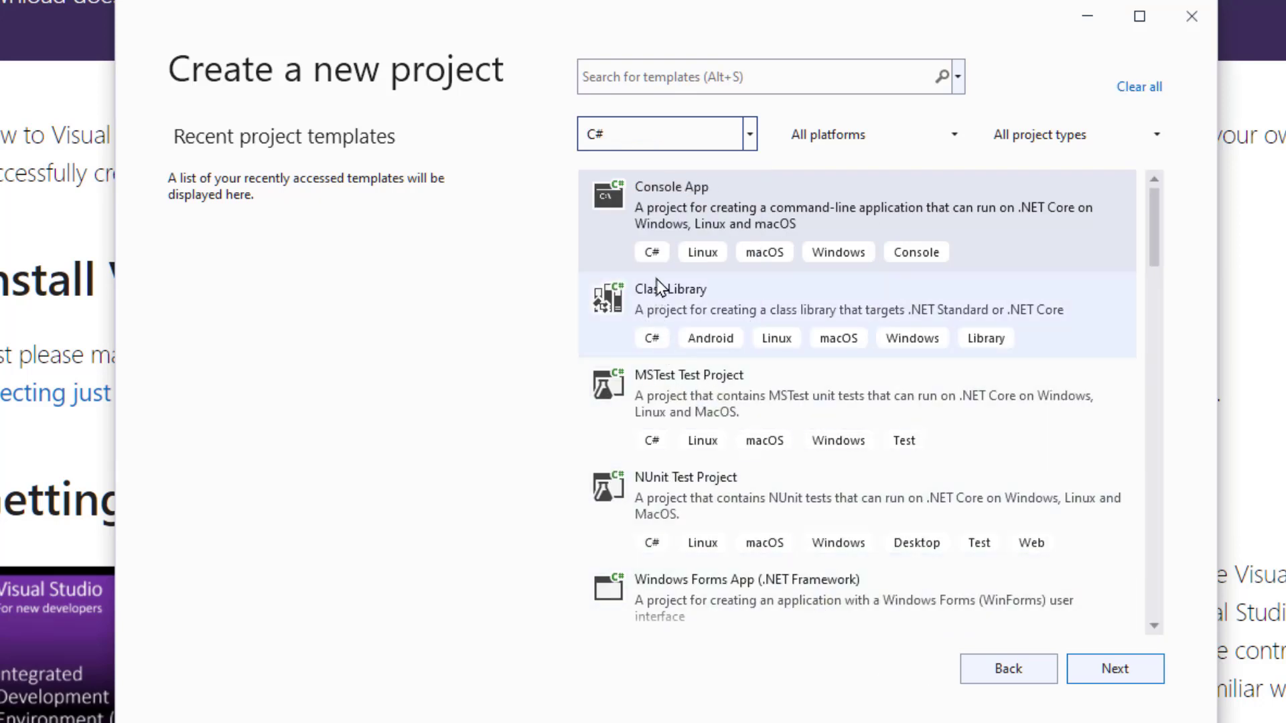
click(1114, 669)
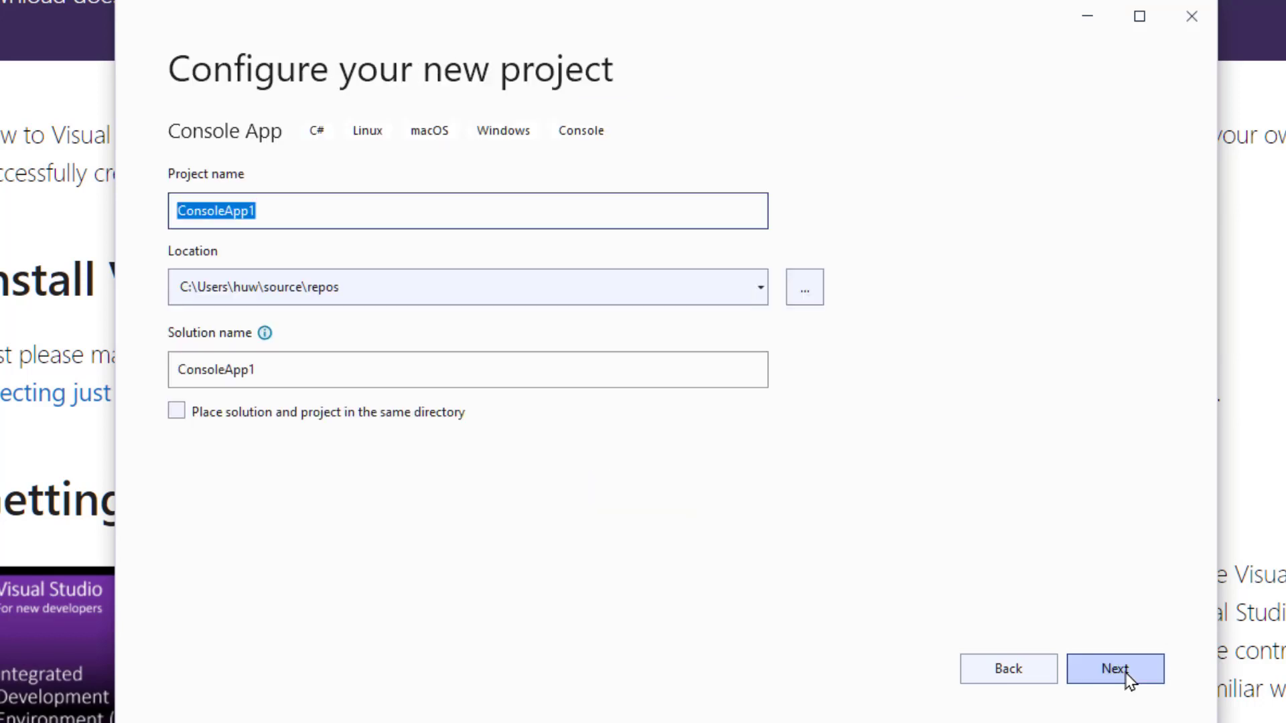
mouse_move(1174, 686)
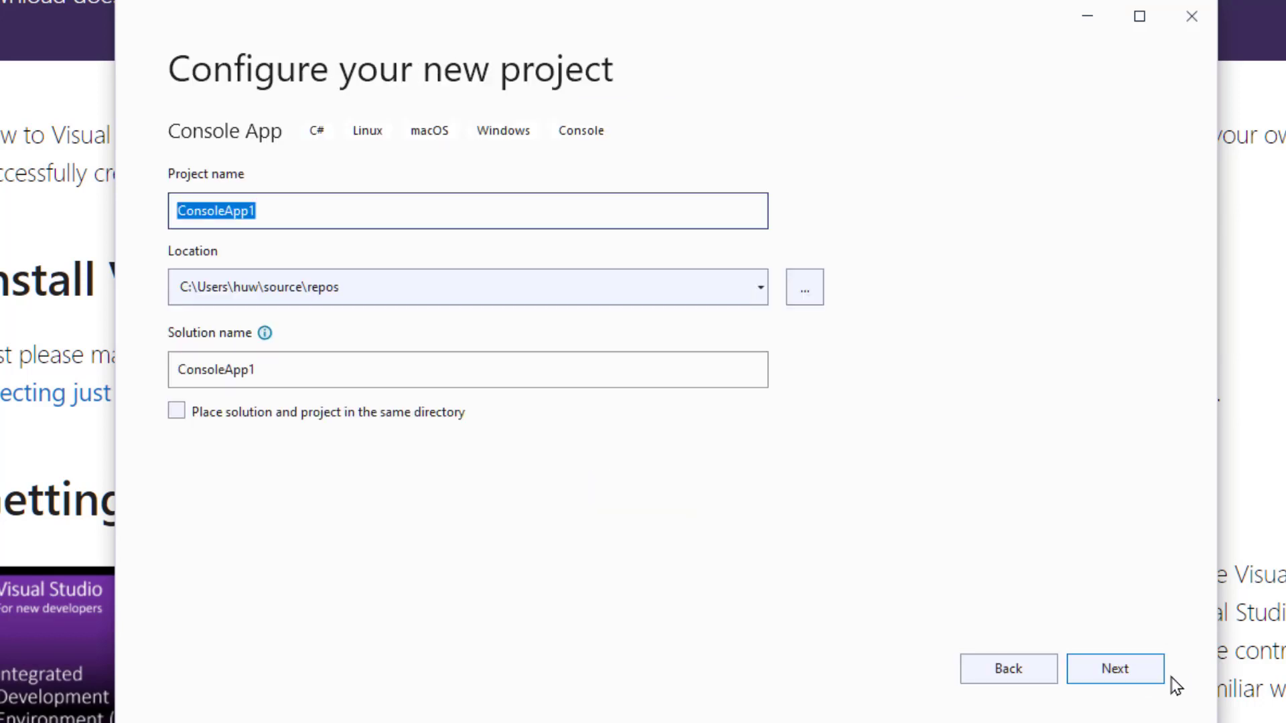